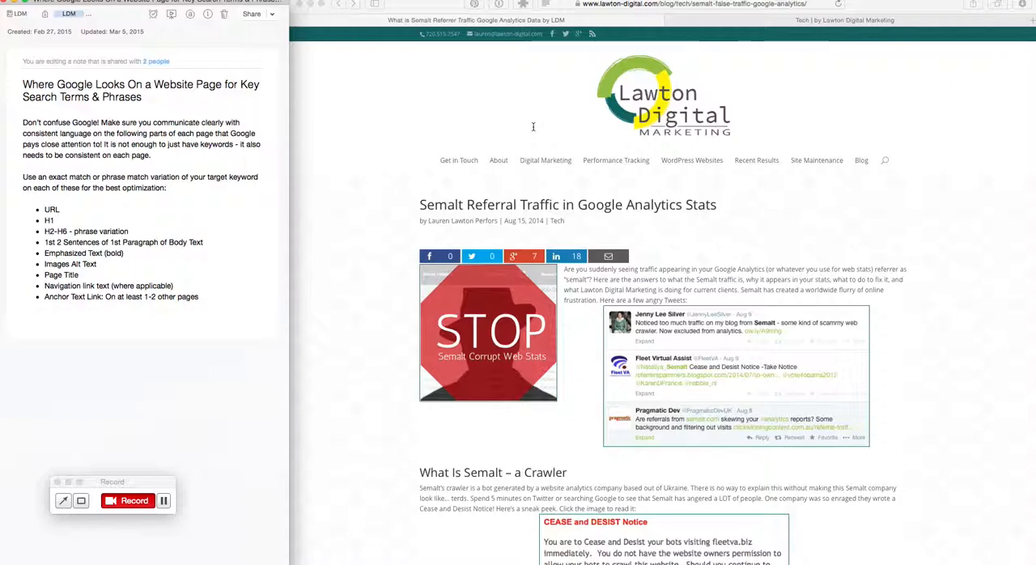
{"action": "mouse_move", "coordinate": [482, 128]}
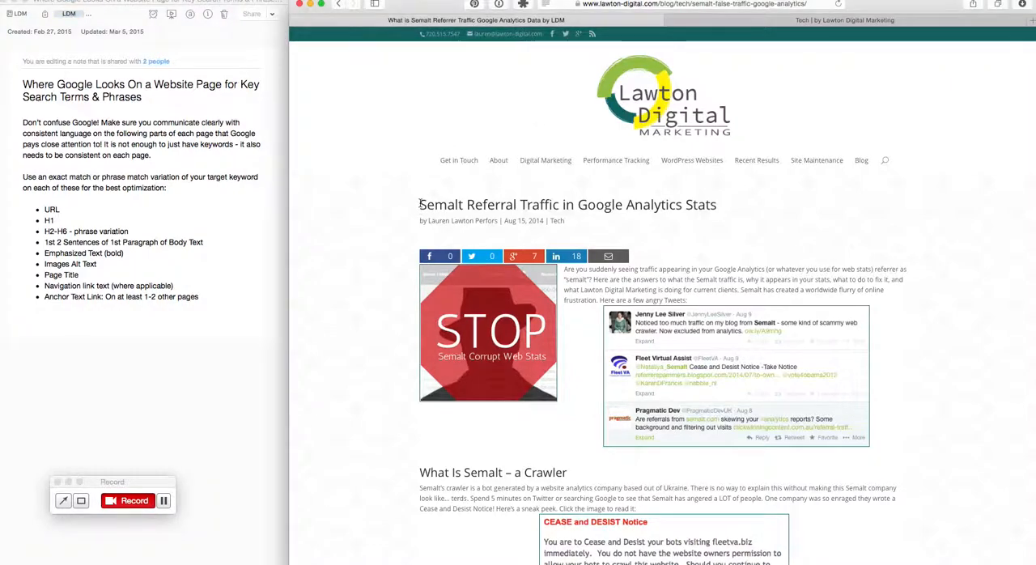
Scroll the Semalt post down to its subheadings, including 'What Is Semalt – a Crawler' and 'Traffic From Semalt Crawlers'
{"action": "double_click", "coordinate": [442, 204]}
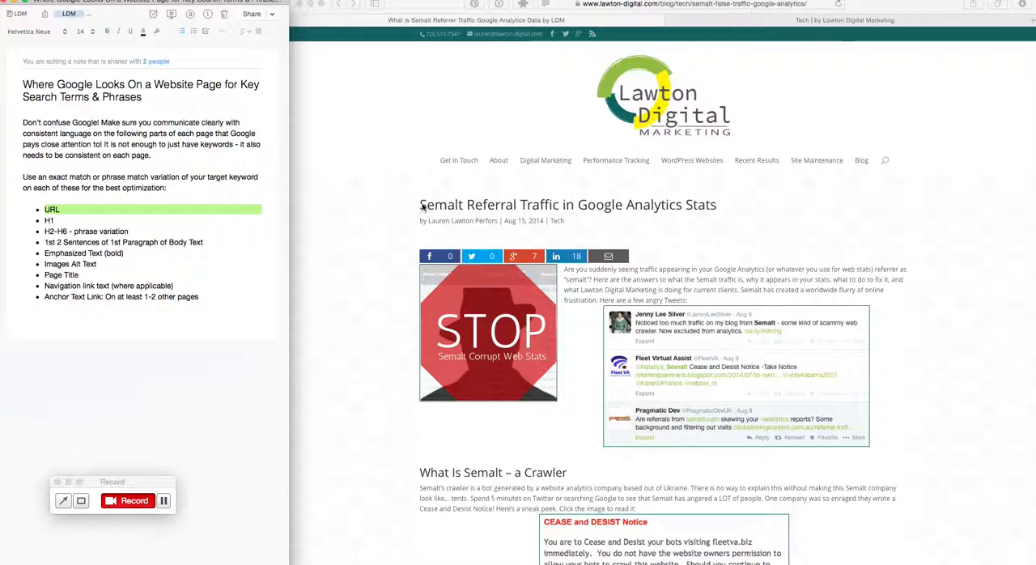
{"action": "mouse_move", "coordinate": [562, 211]}
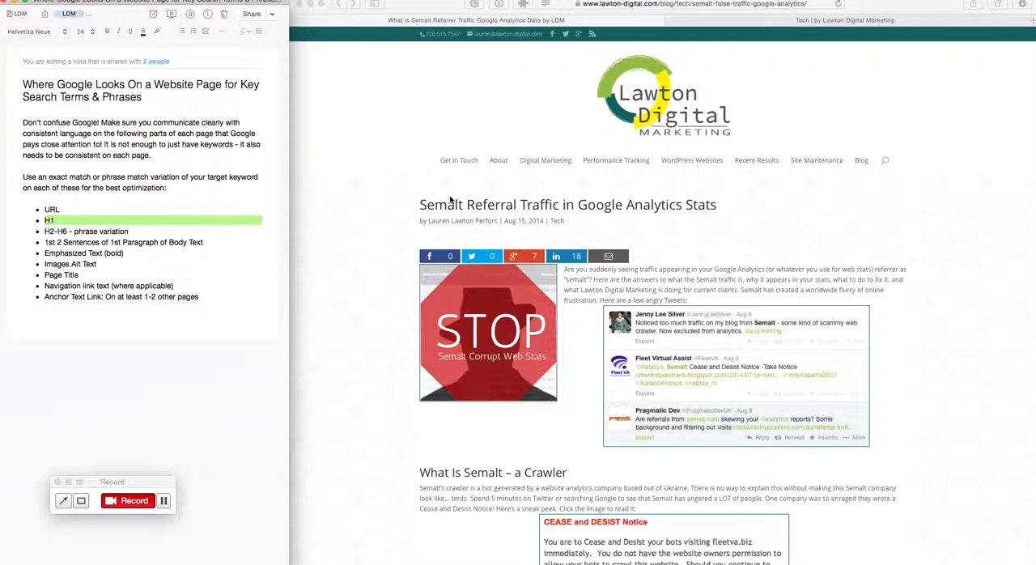
{"action": "mouse_move", "coordinate": [405, 215]}
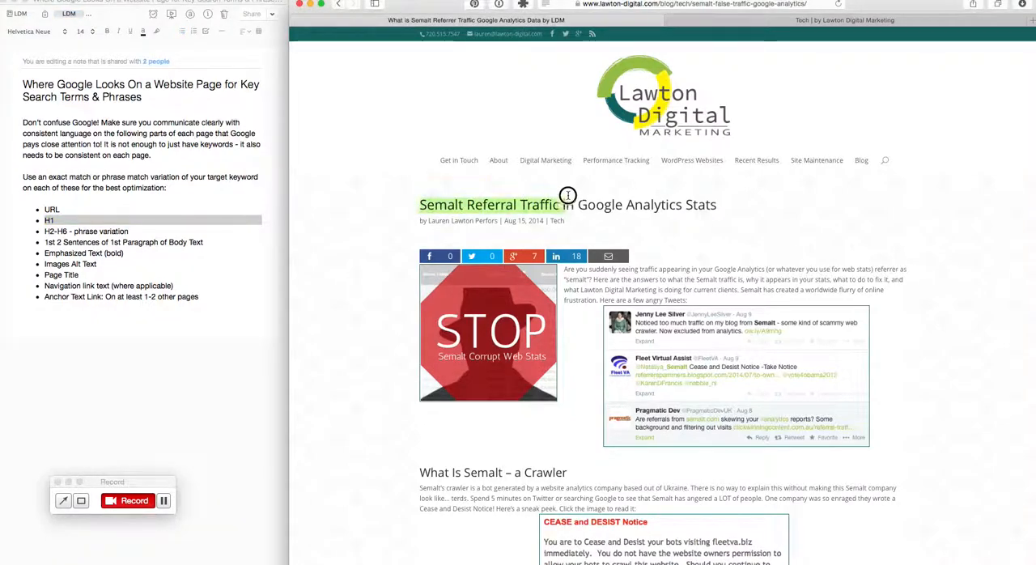
{"action": "mouse_move", "coordinate": [555, 201]}
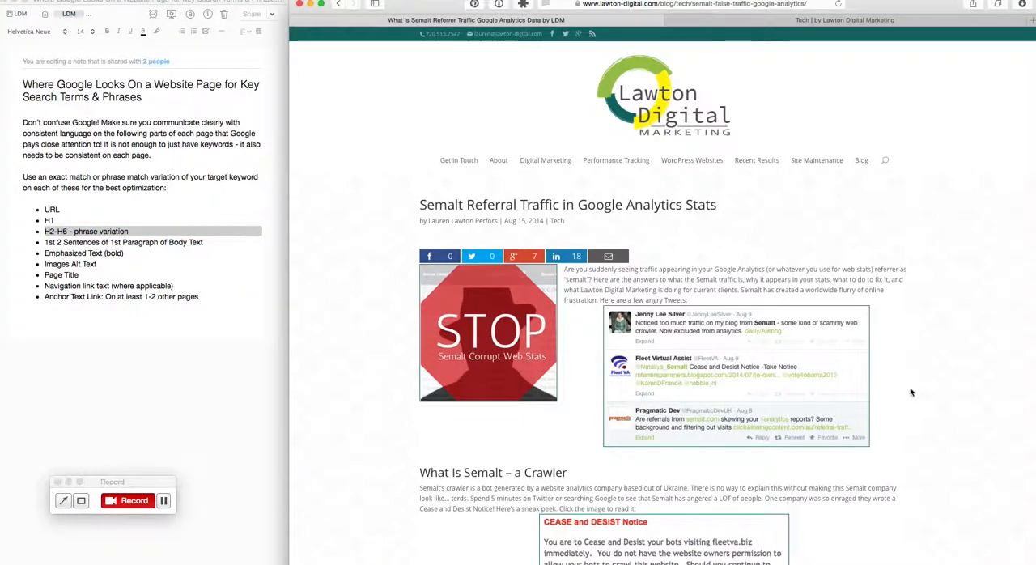
{"action": "scroll", "scroll_direction": "down", "scroll_amount": 3}
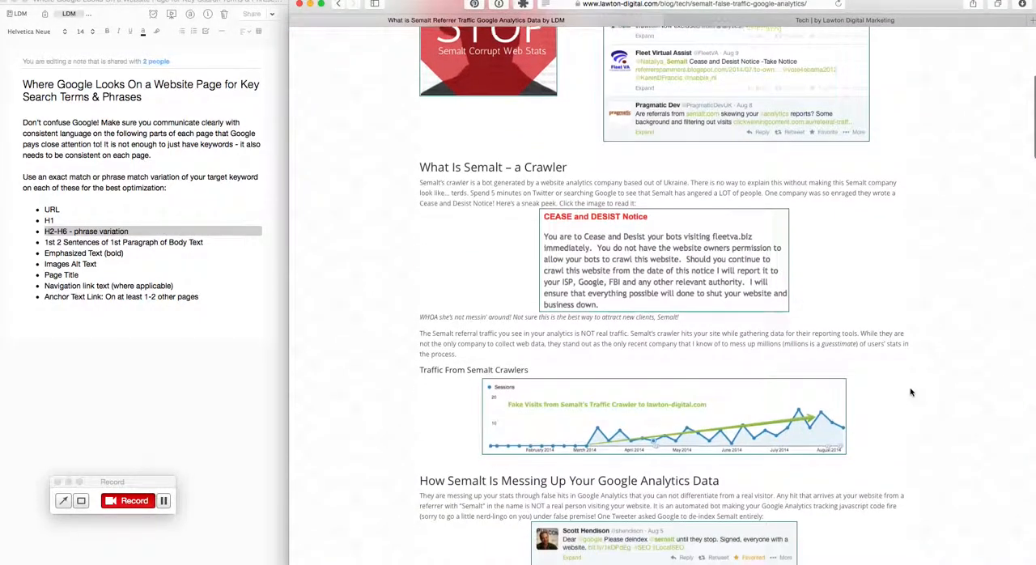
{"action": "scroll", "scroll_direction": "down", "scroll_amount": 3}
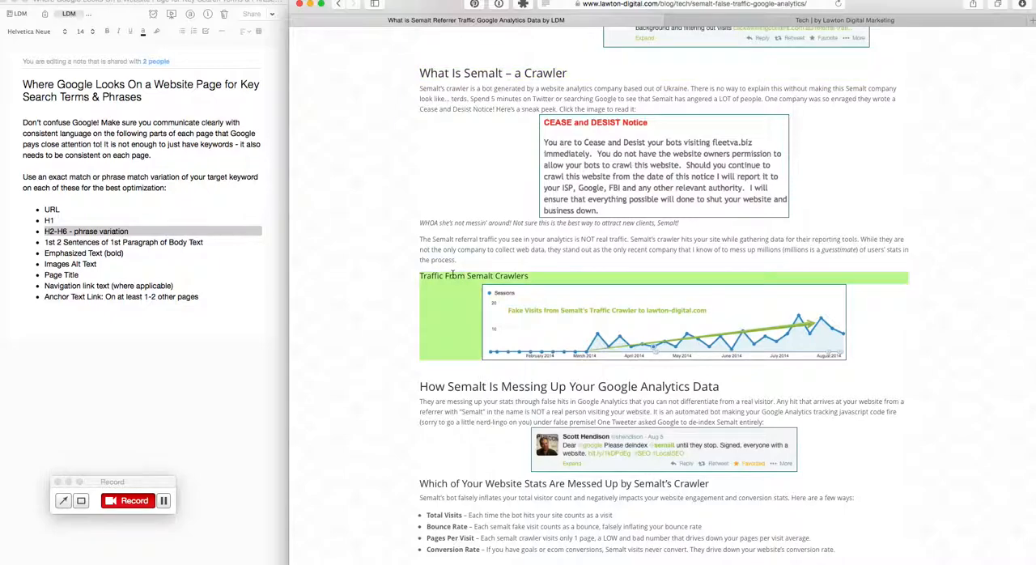
{"action": "mouse_move", "coordinate": [454, 68]}
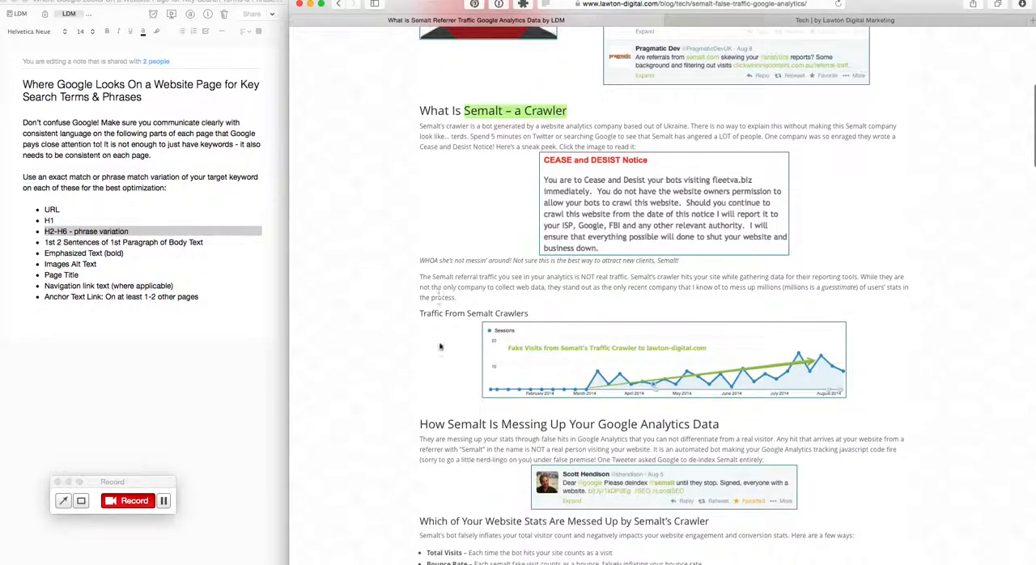
{"action": "scroll", "scroll_direction": "down", "scroll_amount": 3}
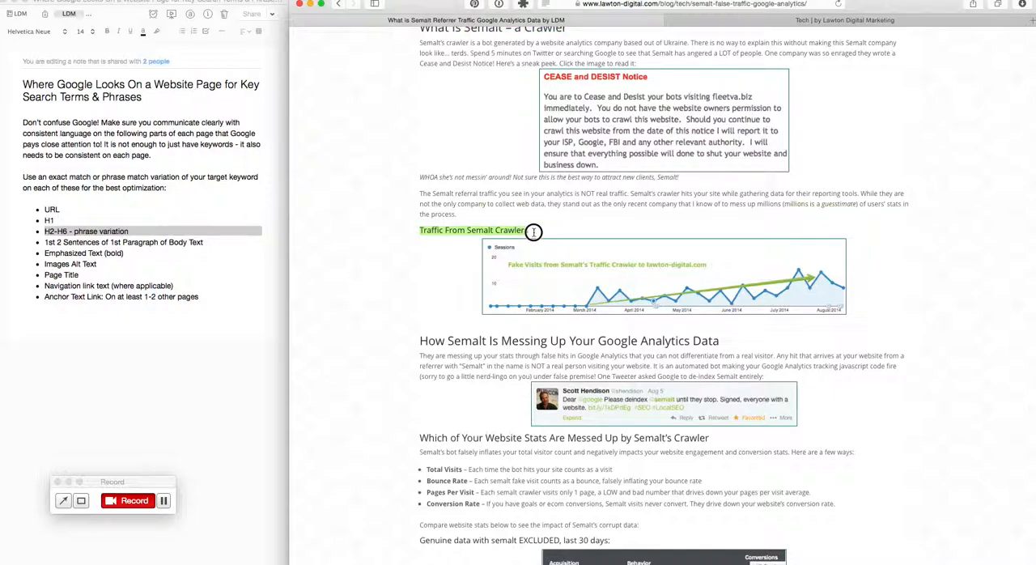
{"action": "scroll", "scroll_direction": "down", "scroll_amount": 3}
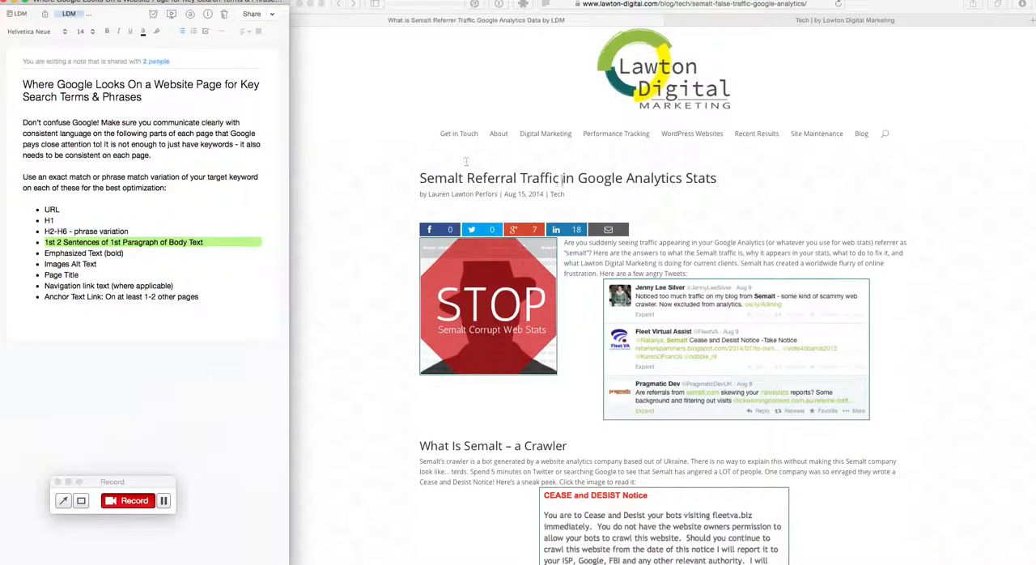
{"action": "mouse_move", "coordinate": [932, 325]}
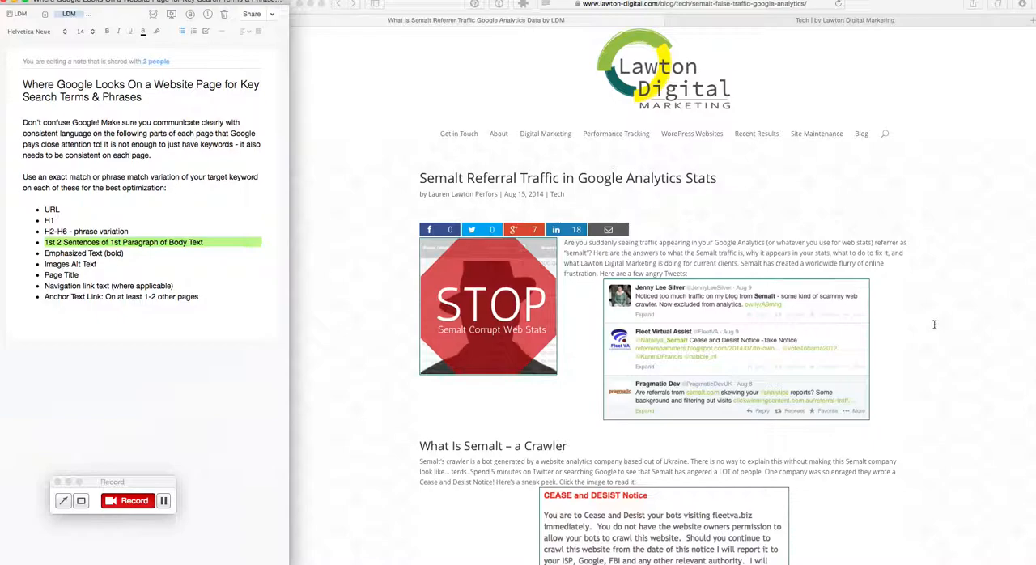
{"action": "mouse_move", "coordinate": [684, 273]}
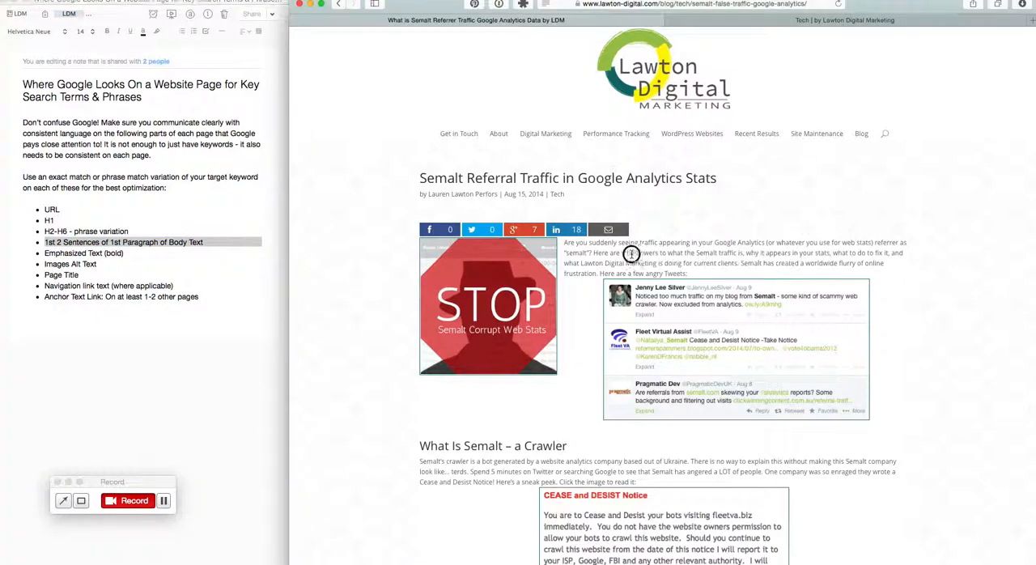
{"action": "mouse_move", "coordinate": [840, 241]}
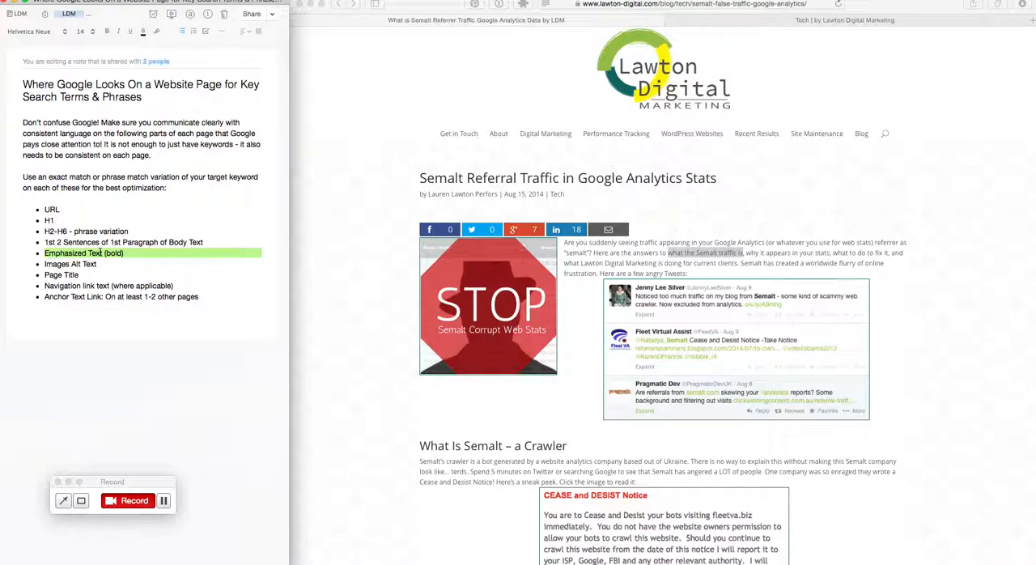
Scroll through the rest of the post down to 'The Bad News' and 'The Good News' sections
{"action": "scroll", "scroll_direction": "down", "scroll_amount": 3}
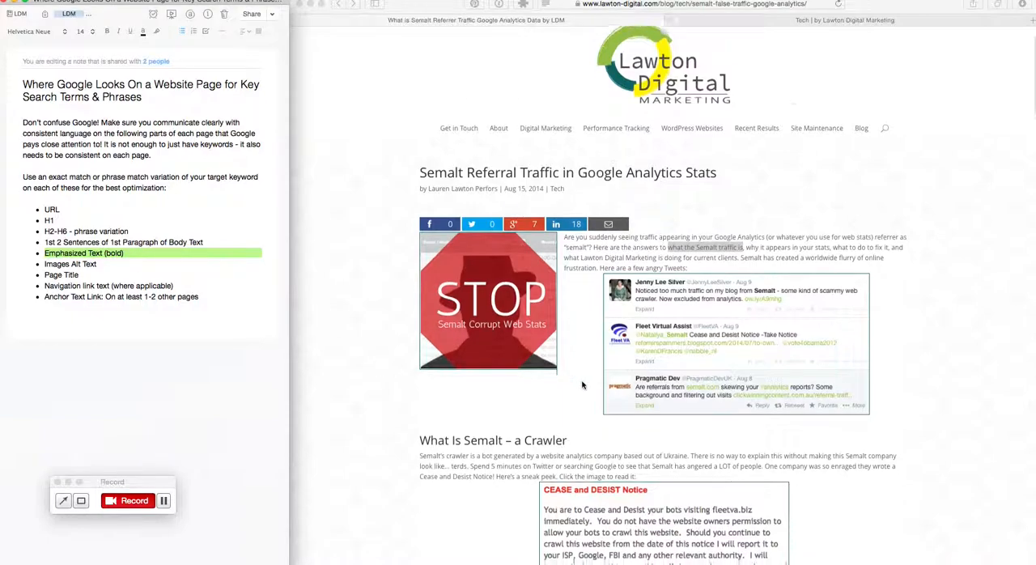
{"action": "scroll", "scroll_direction": "down", "scroll_amount": 3}
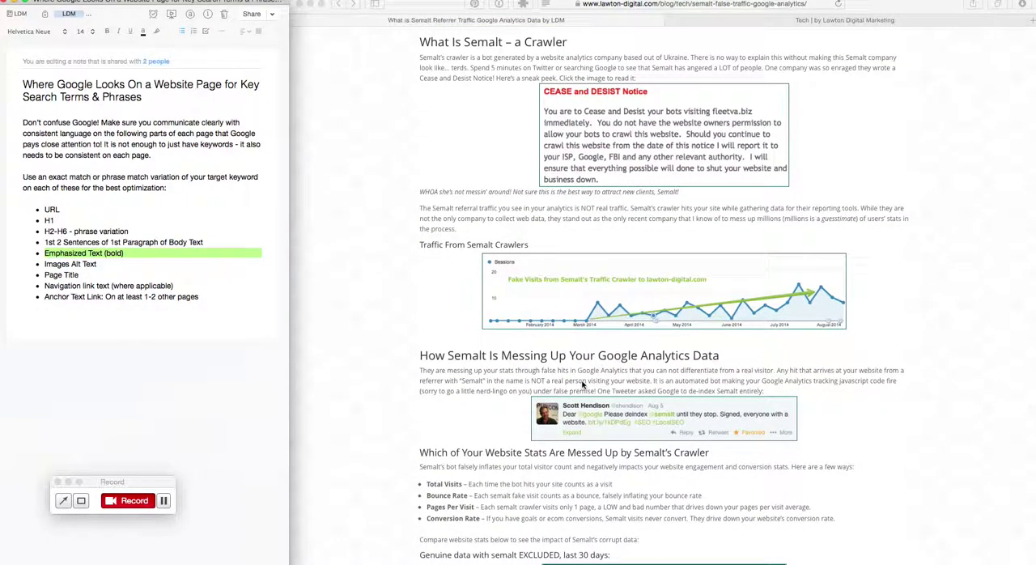
{"action": "scroll", "scroll_direction": "down", "scroll_amount": 3}
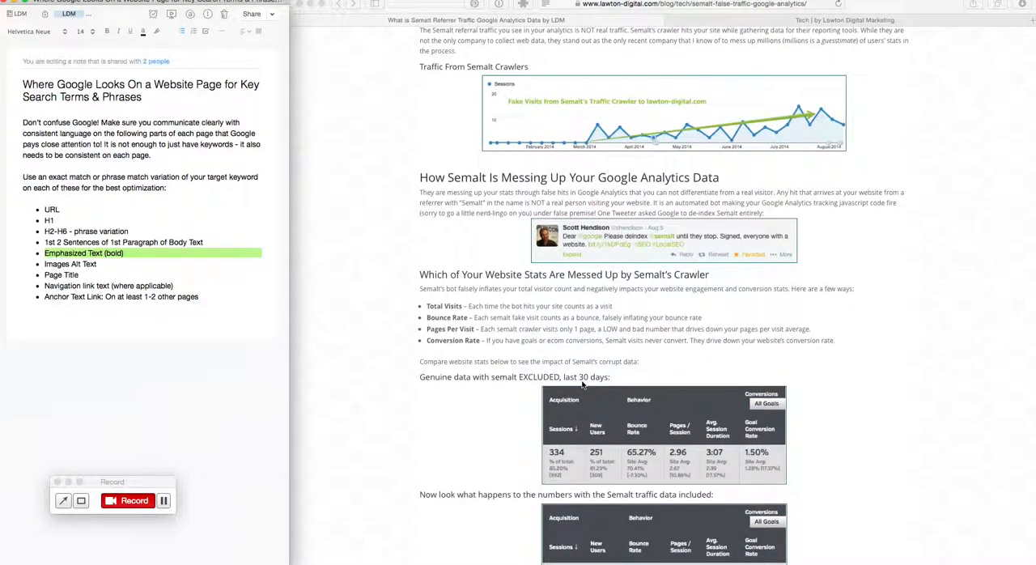
{"action": "scroll", "scroll_direction": "down", "scroll_amount": 3}
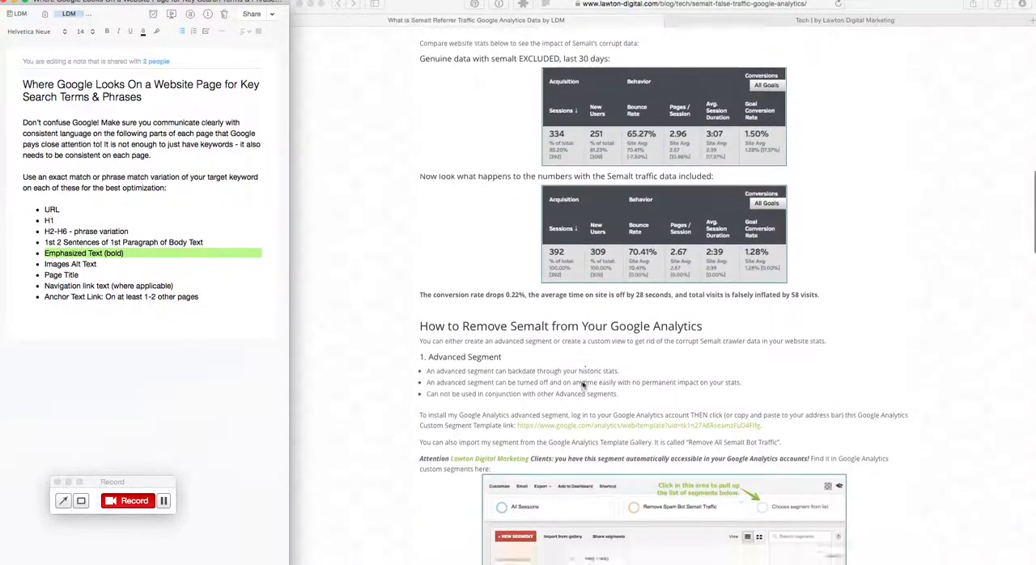
{"action": "scroll", "scroll_direction": "down", "scroll_amount": 3}
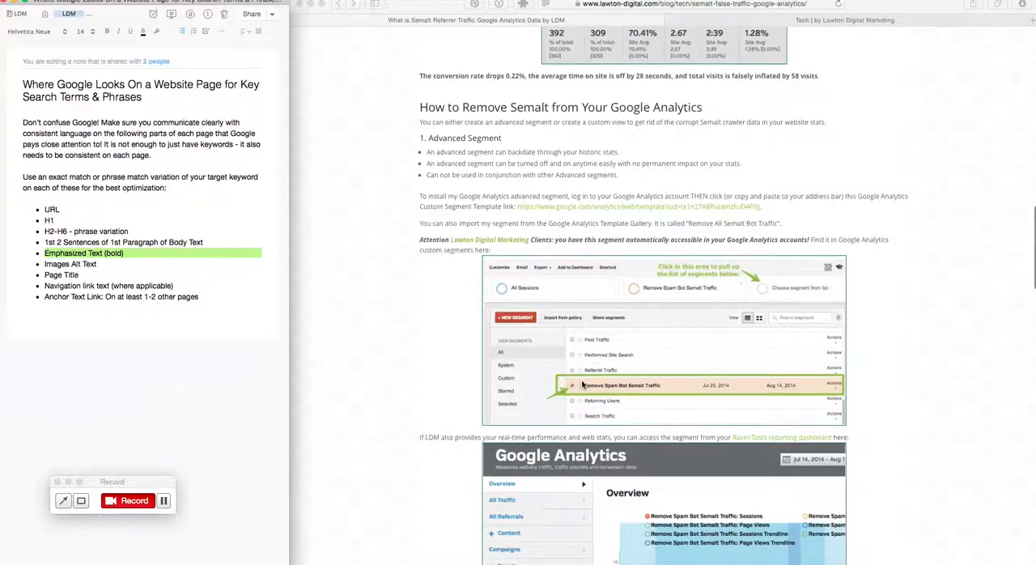
{"action": "scroll", "scroll_direction": "down", "scroll_amount": 3}
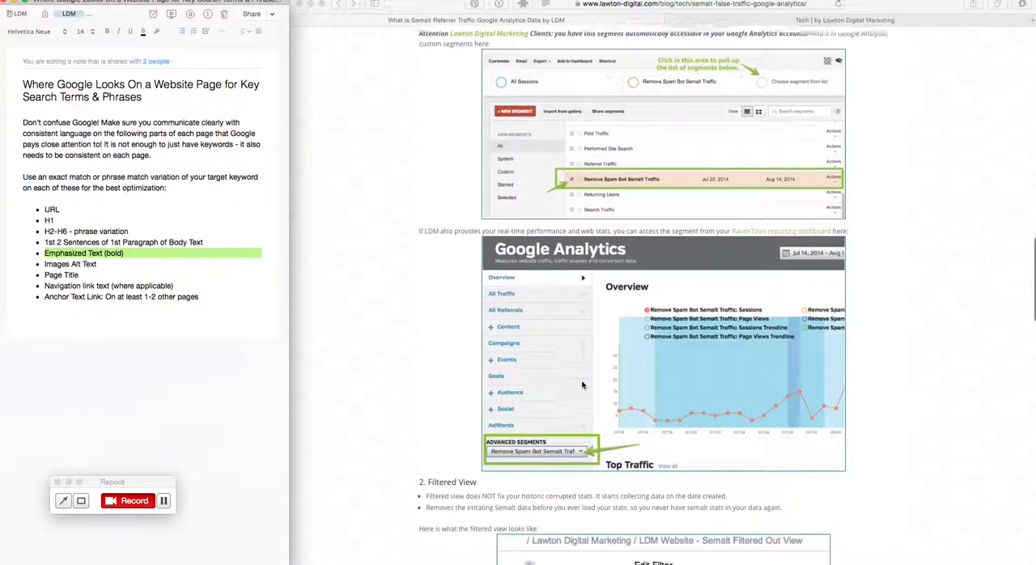
{"action": "scroll", "scroll_direction": "down", "scroll_amount": 3}
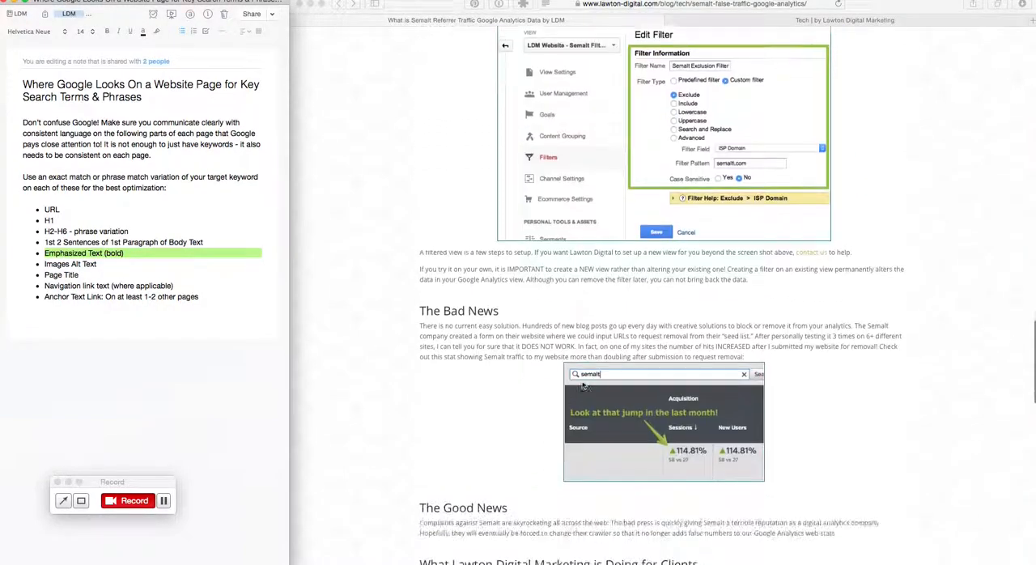
{"action": "scroll", "scroll_direction": "down", "scroll_amount": 3}
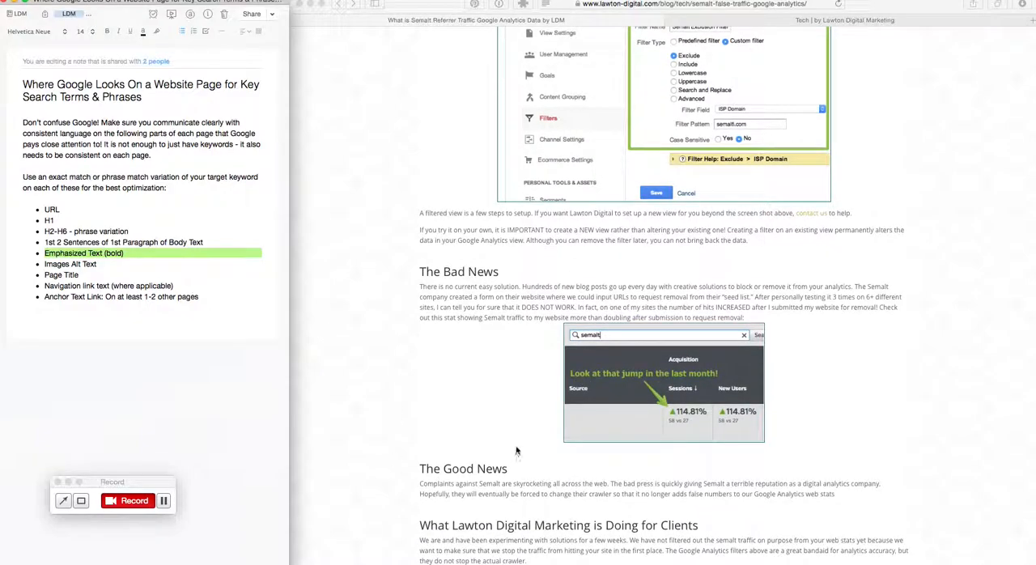
{"action": "scroll", "scroll_direction": "down", "scroll_amount": 3}
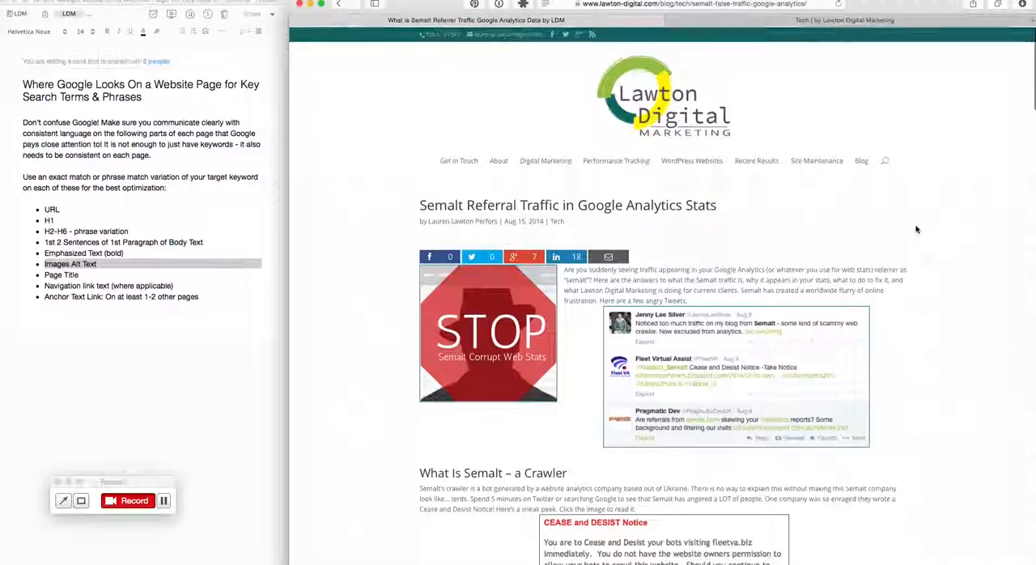
Bring the tweets screenshot image into view and show its context menu options
{"action": "scroll", "scroll_direction": "down", "scroll_amount": 3}
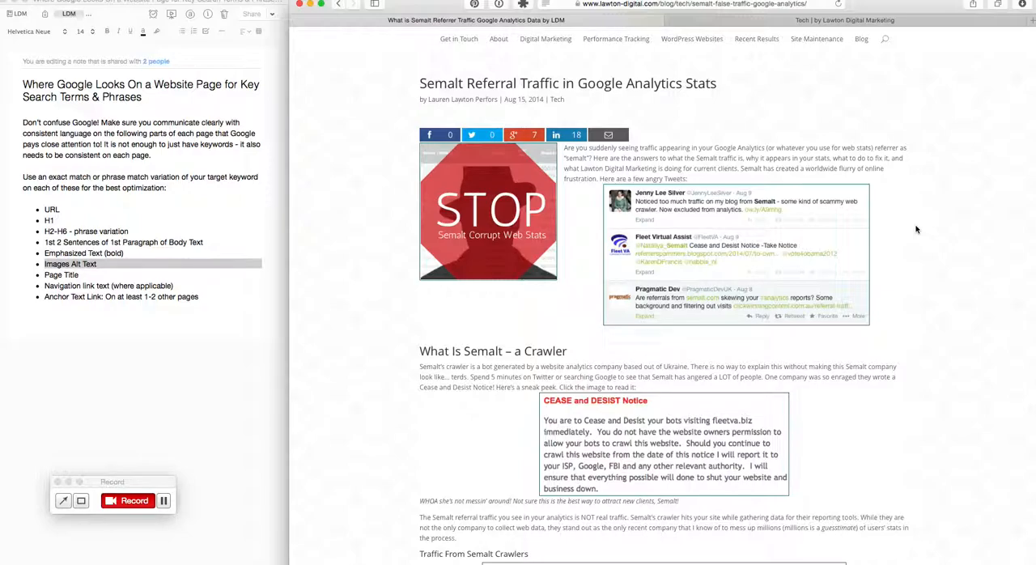
{"action": "mouse_move", "coordinate": [720, 233]}
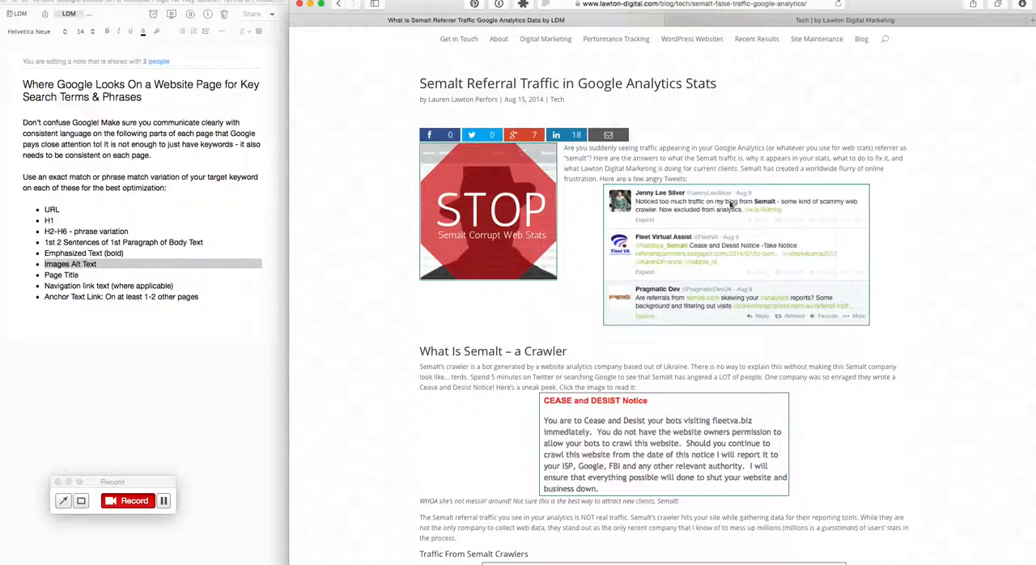
{"action": "mouse_move", "coordinate": [695, 227]}
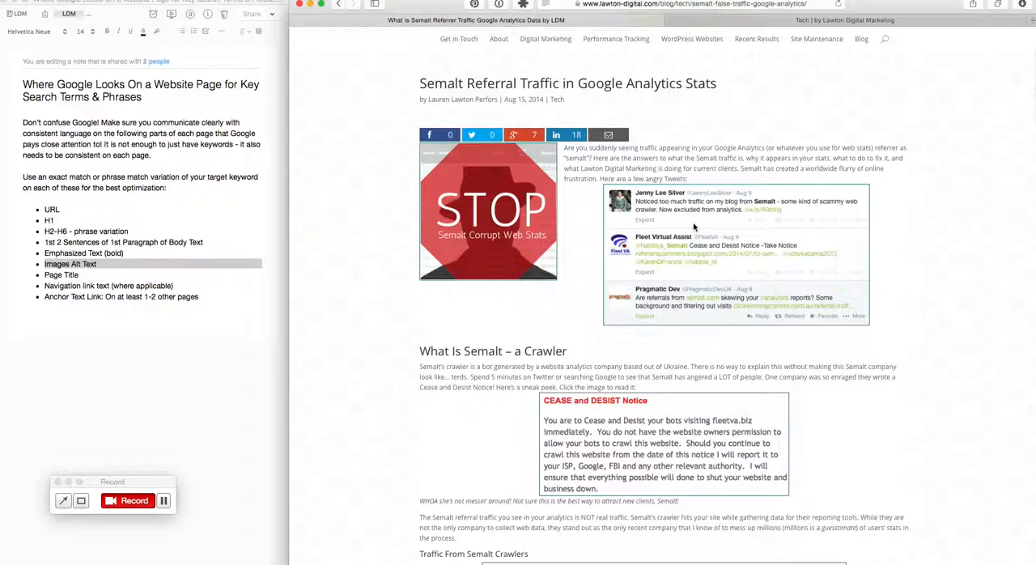
{"action": "right_click", "coordinate": [694, 226]}
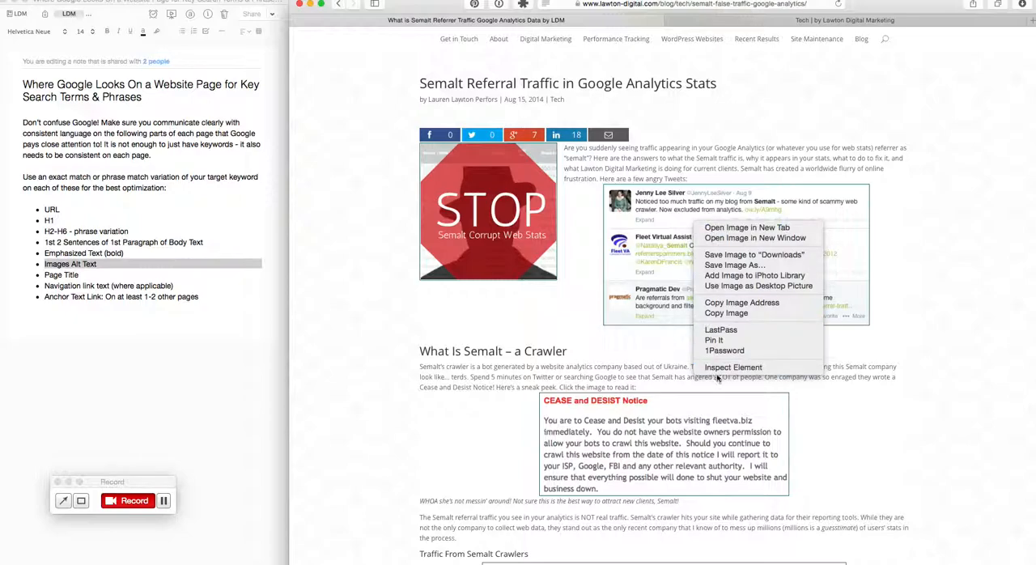
Inspect the tweets image in Web Inspector, revealing alt text 'Semalt Referral Traffic Complaints'
{"action": "left_click", "coordinate": [733, 368]}
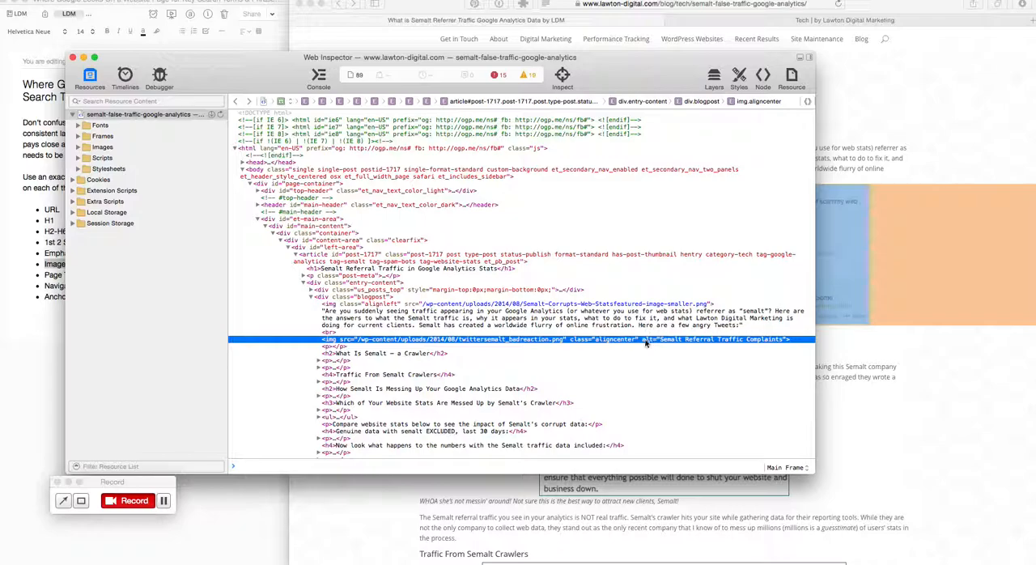
{"action": "mouse_move", "coordinate": [760, 344]}
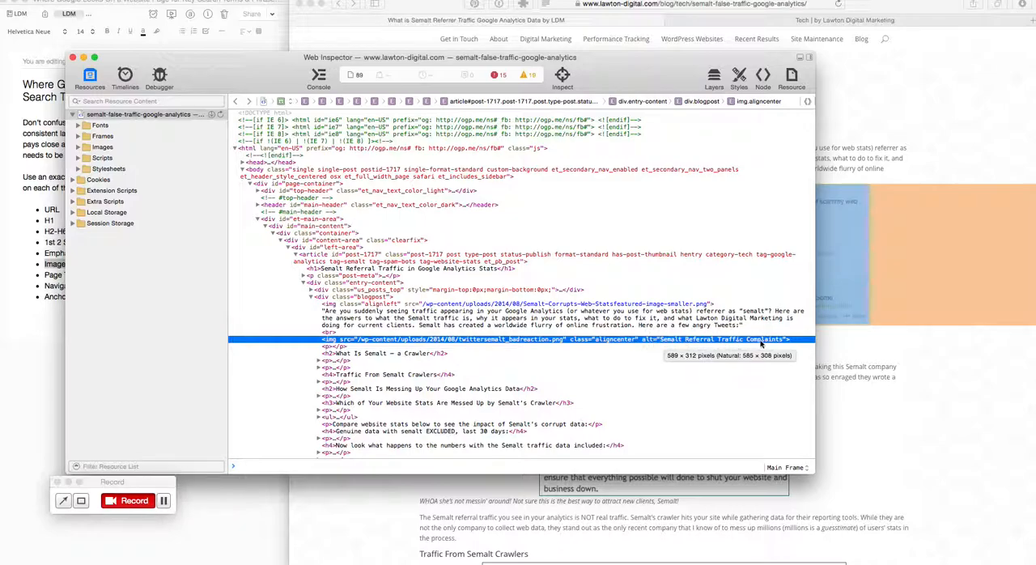
{"action": "mouse_move", "coordinate": [658, 345]}
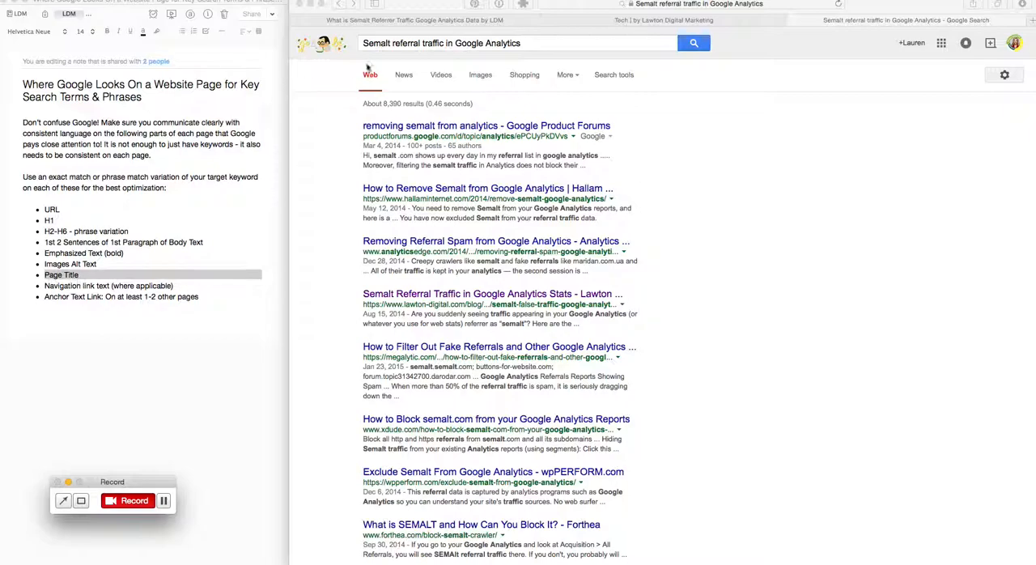
{"action": "mouse_move", "coordinate": [614, 49]}
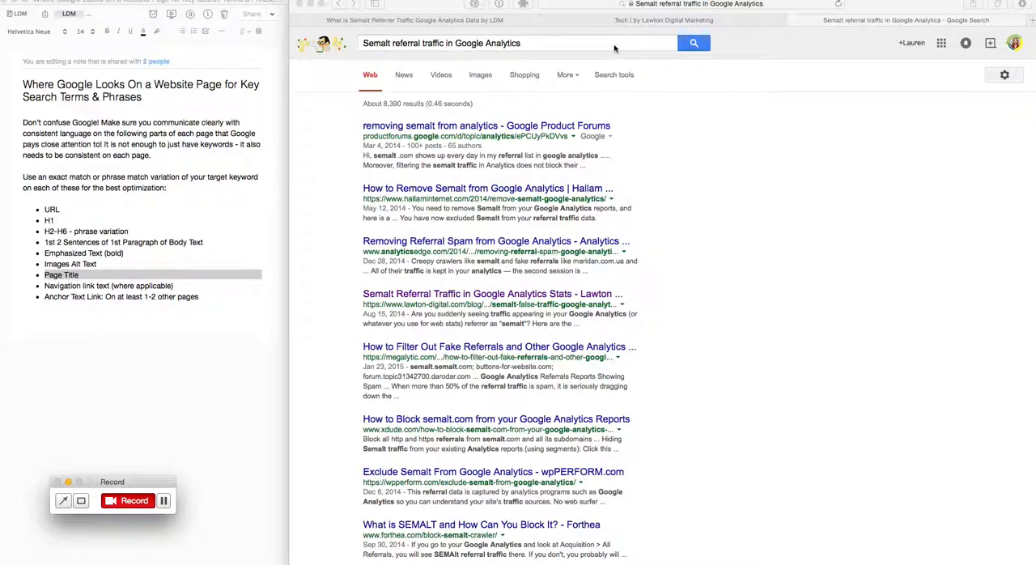
{"action": "mouse_move", "coordinate": [347, 293]}
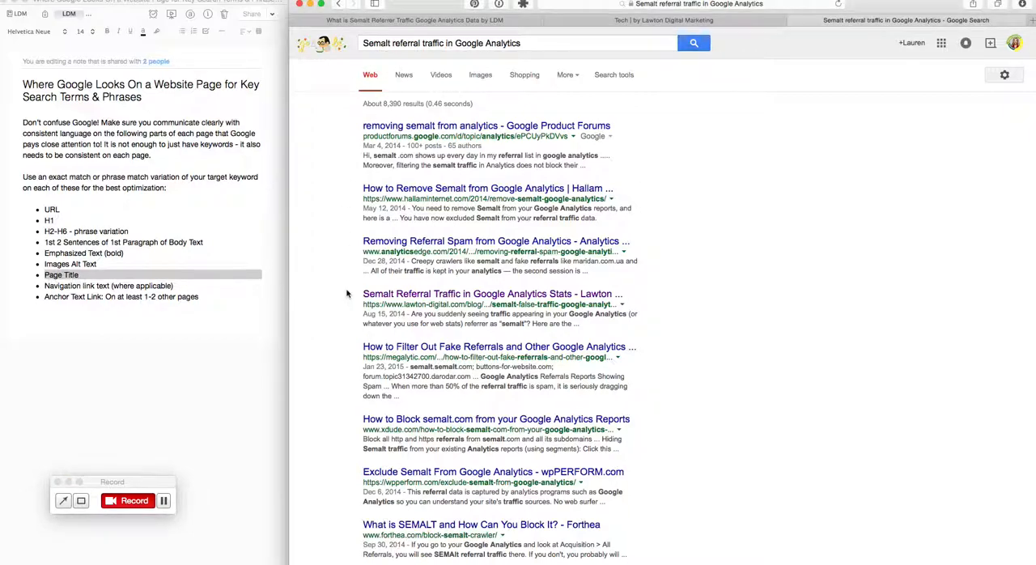
{"action": "mouse_move", "coordinate": [601, 290]}
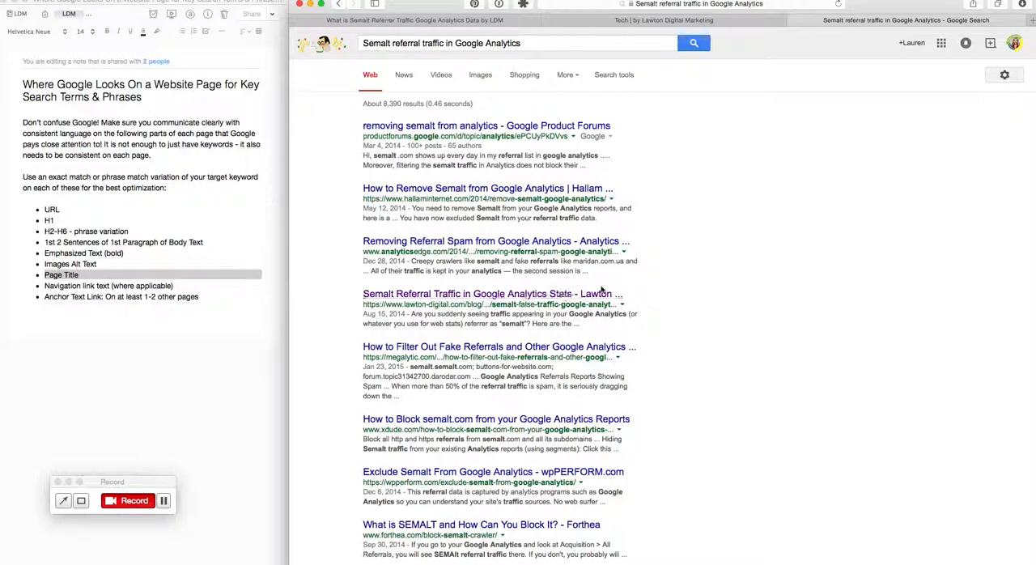
{"action": "mouse_move", "coordinate": [690, 300]}
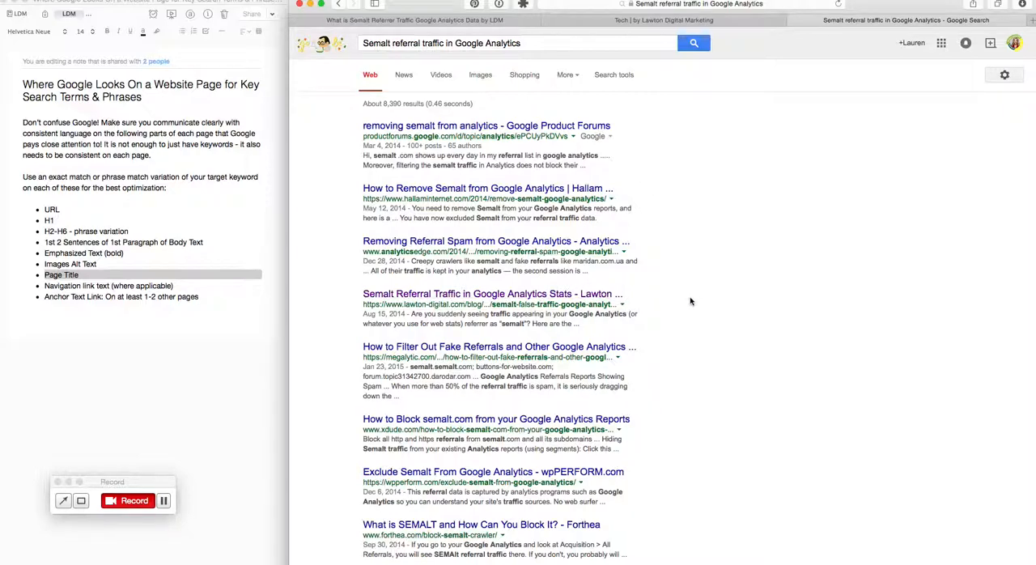
{"action": "mouse_move", "coordinate": [613, 302]}
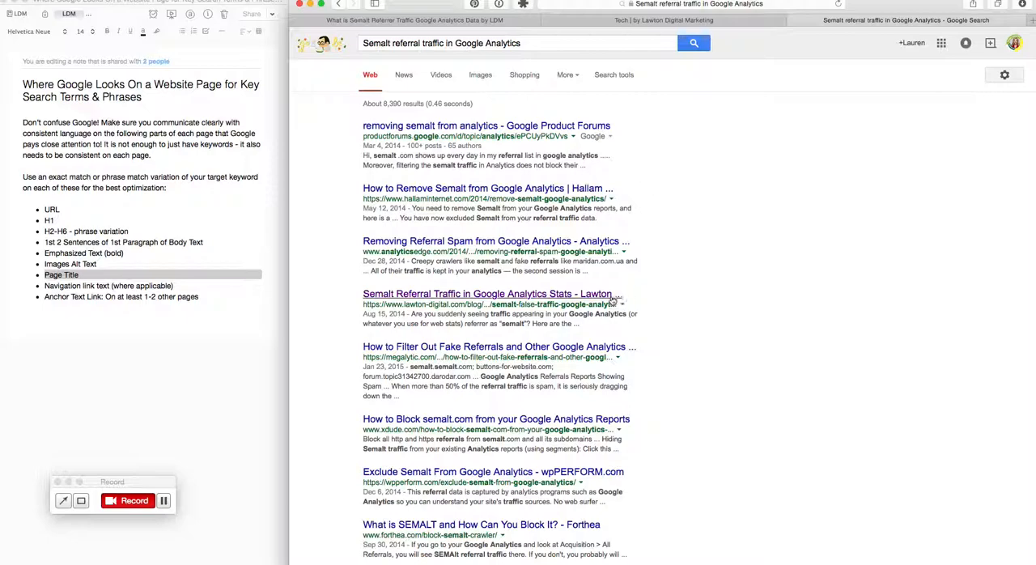
{"action": "mouse_move", "coordinate": [656, 298]}
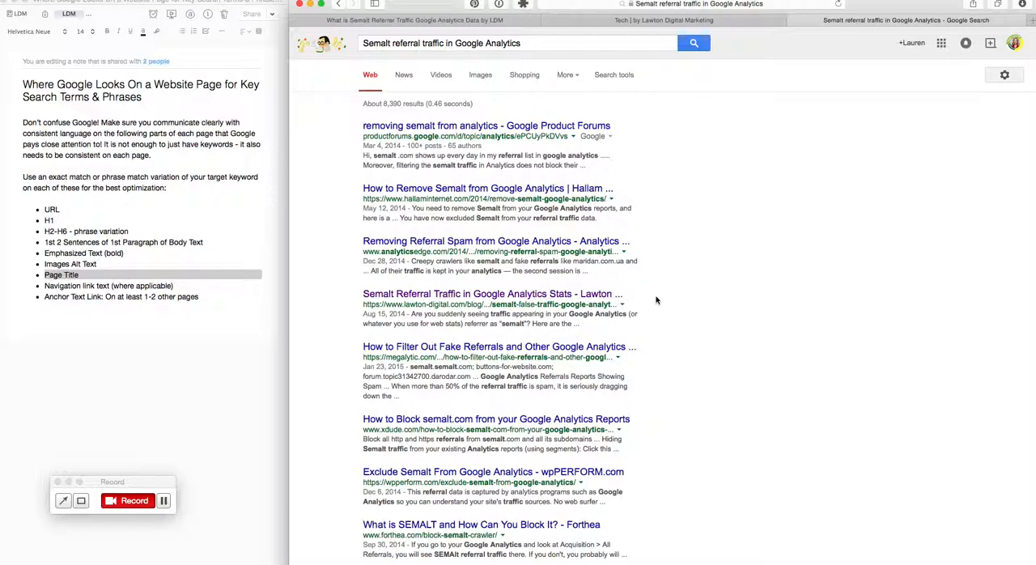
{"action": "mouse_move", "coordinate": [346, 312]}
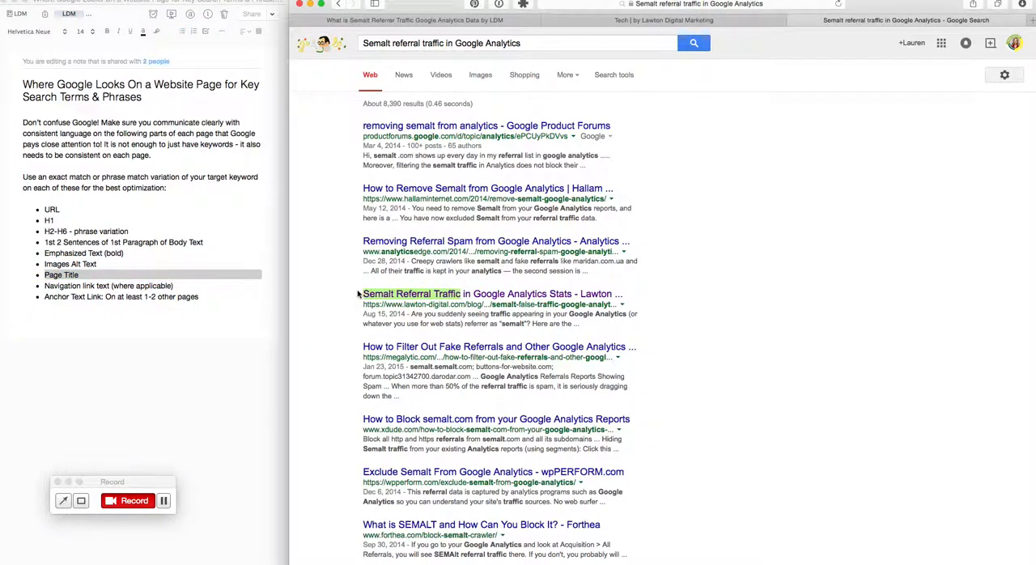
{"action": "mouse_move", "coordinate": [555, 296]}
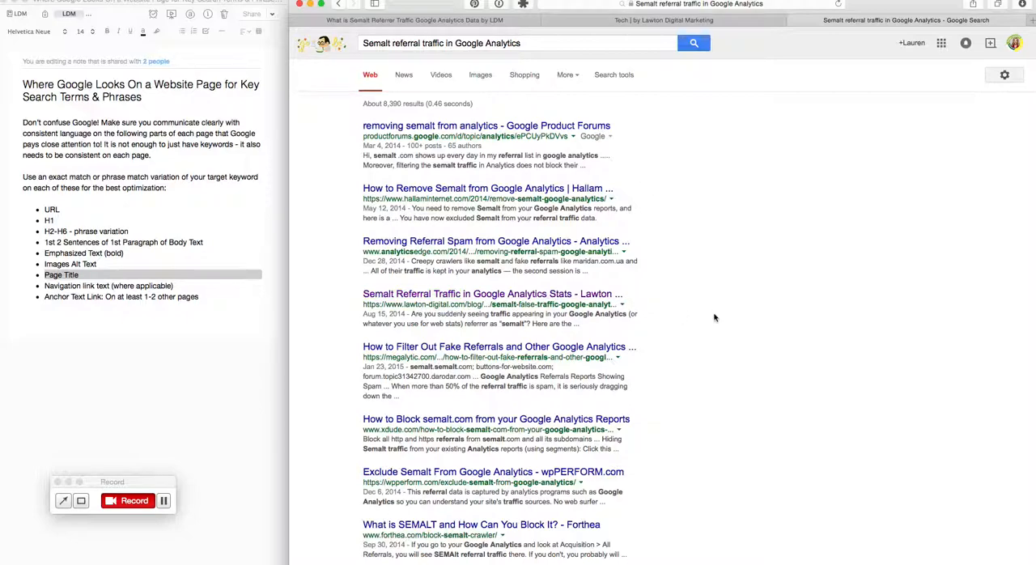
{"action": "mouse_move", "coordinate": [158, 294]}
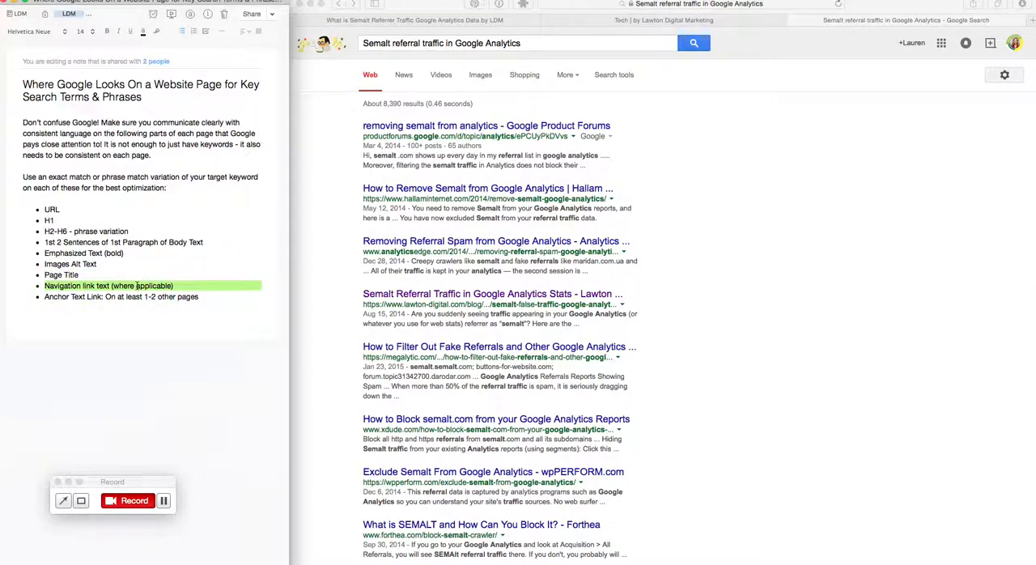
{"action": "mouse_move", "coordinate": [812, 157]}
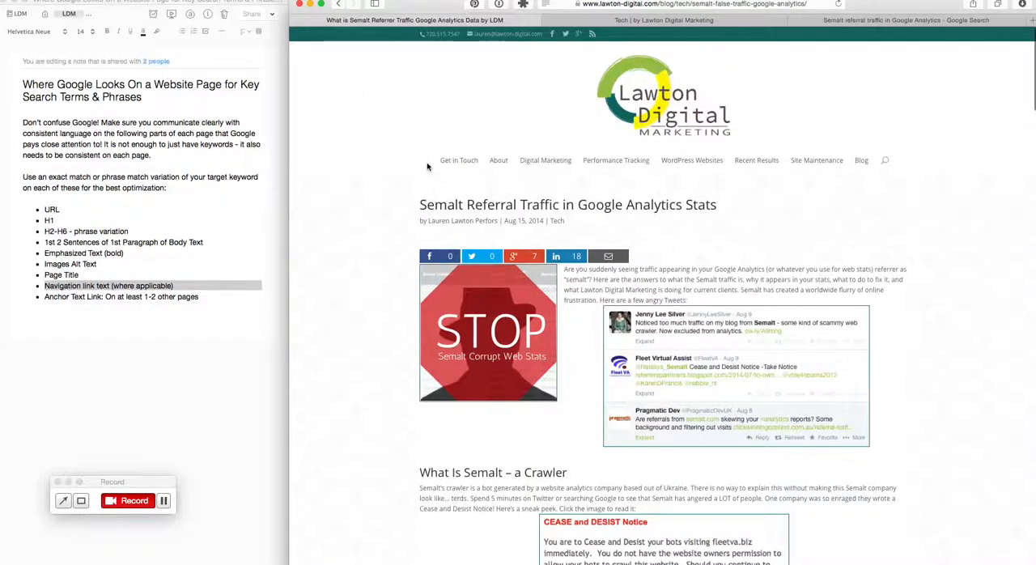
{"action": "mouse_move", "coordinate": [707, 160]}
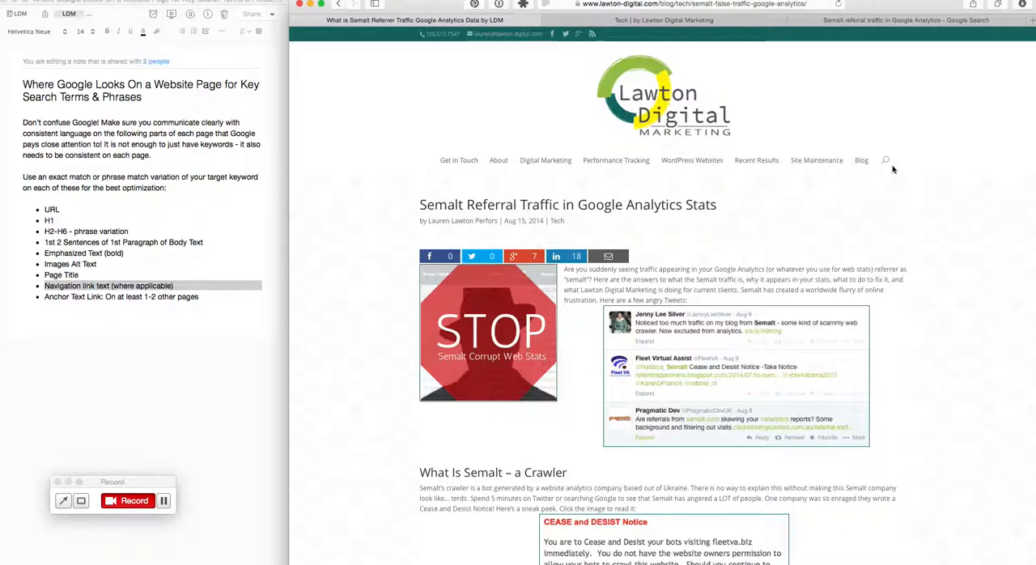
{"action": "mouse_move", "coordinate": [593, 159]}
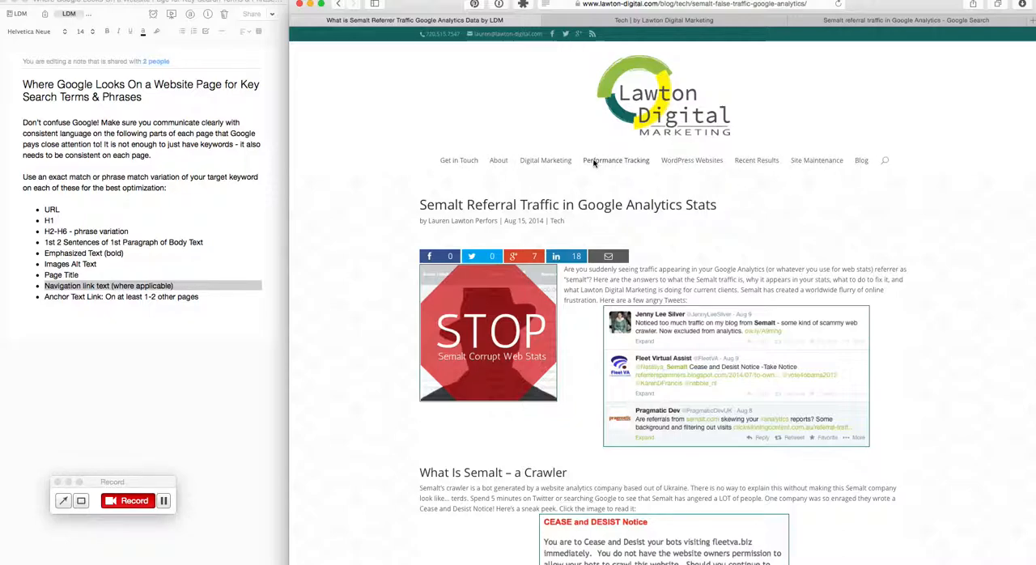
{"action": "mouse_move", "coordinate": [533, 166]}
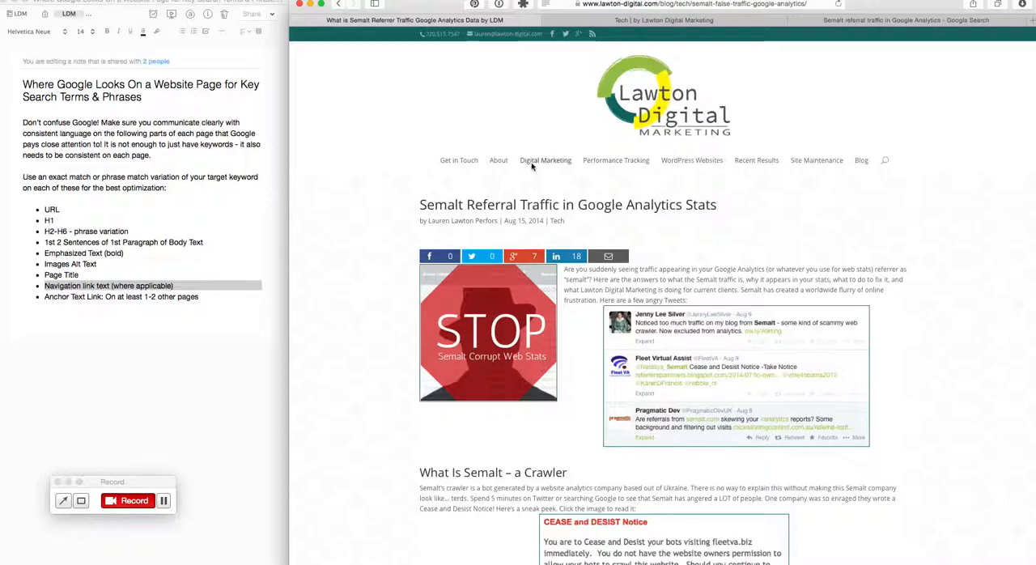
{"action": "mouse_move", "coordinate": [557, 165]}
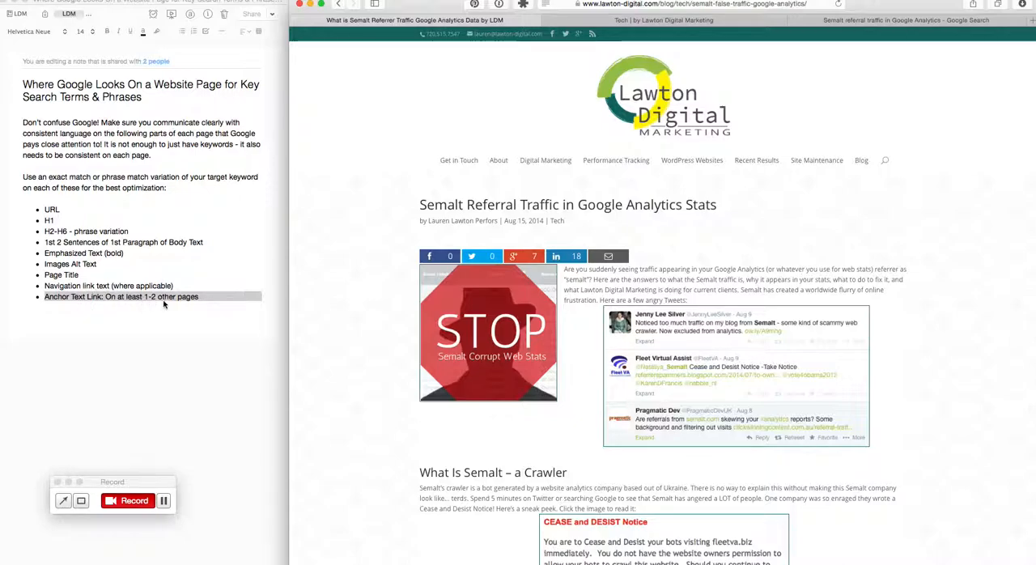
{"action": "mouse_move", "coordinate": [841, 204]}
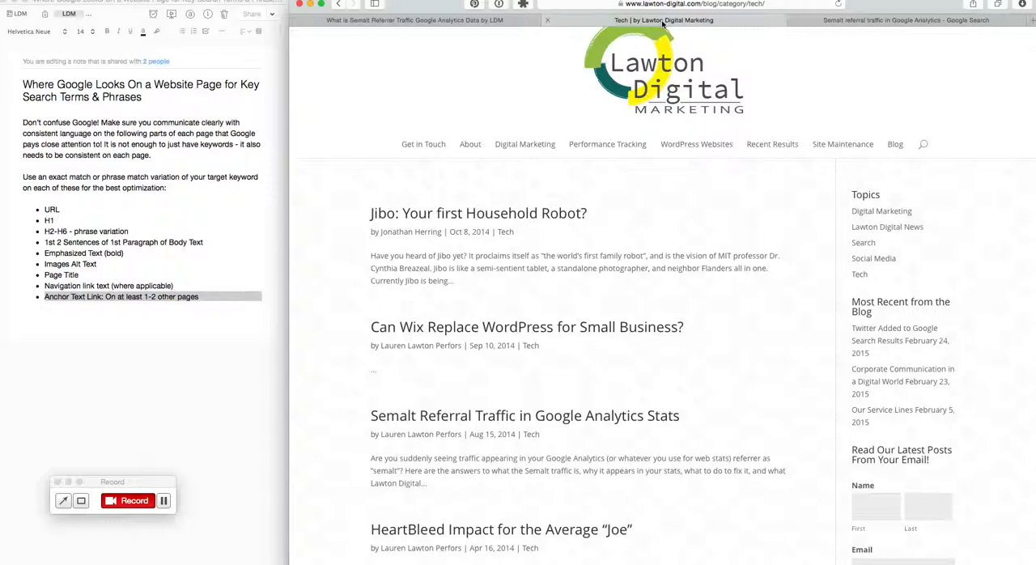
{"action": "mouse_move", "coordinate": [783, 386]}
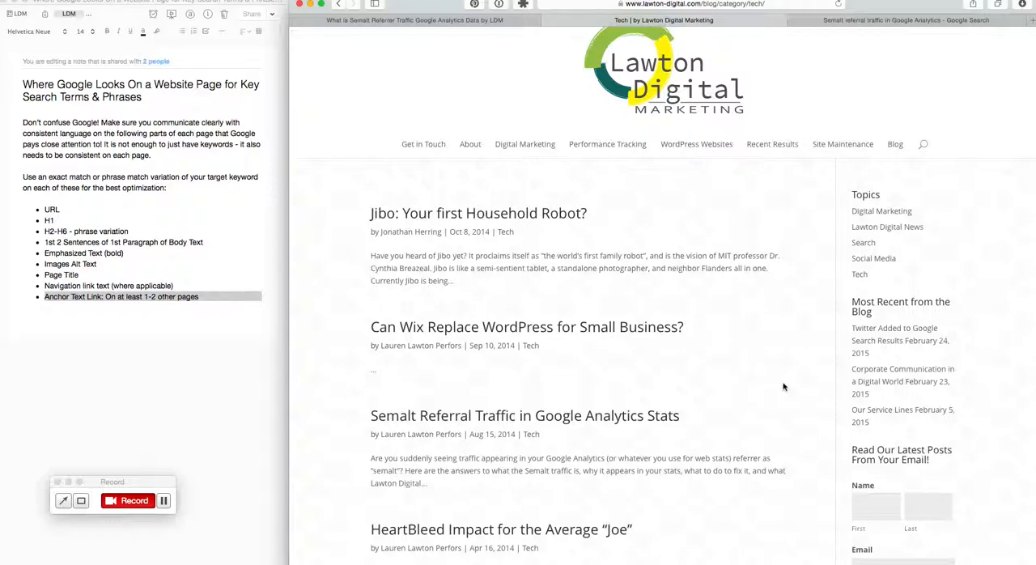
Scroll the Tech category page and open the Semalt Referral Traffic post from its title link
{"action": "scroll", "scroll_direction": "down", "scroll_amount": 3}
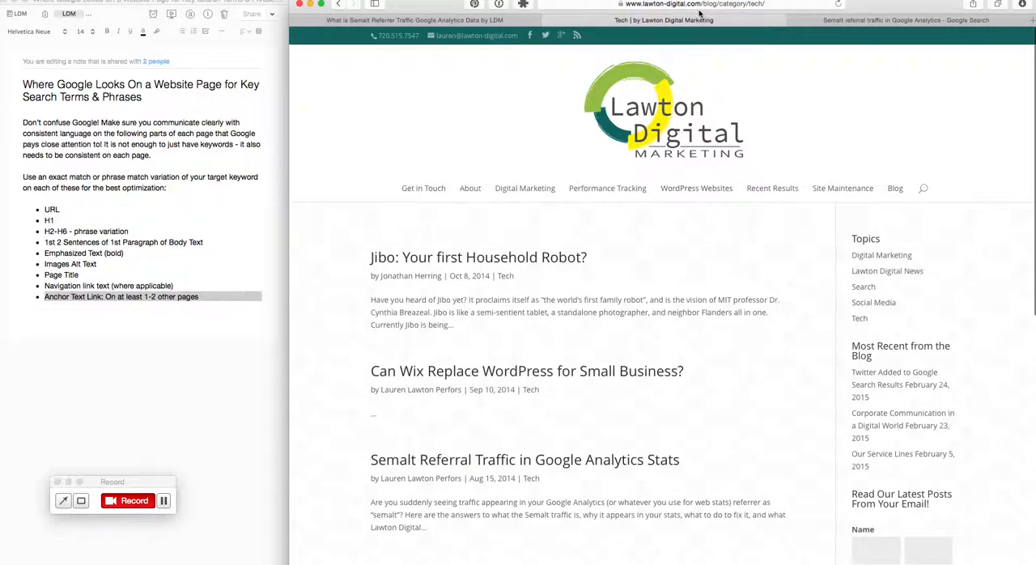
{"action": "mouse_move", "coordinate": [673, 345]}
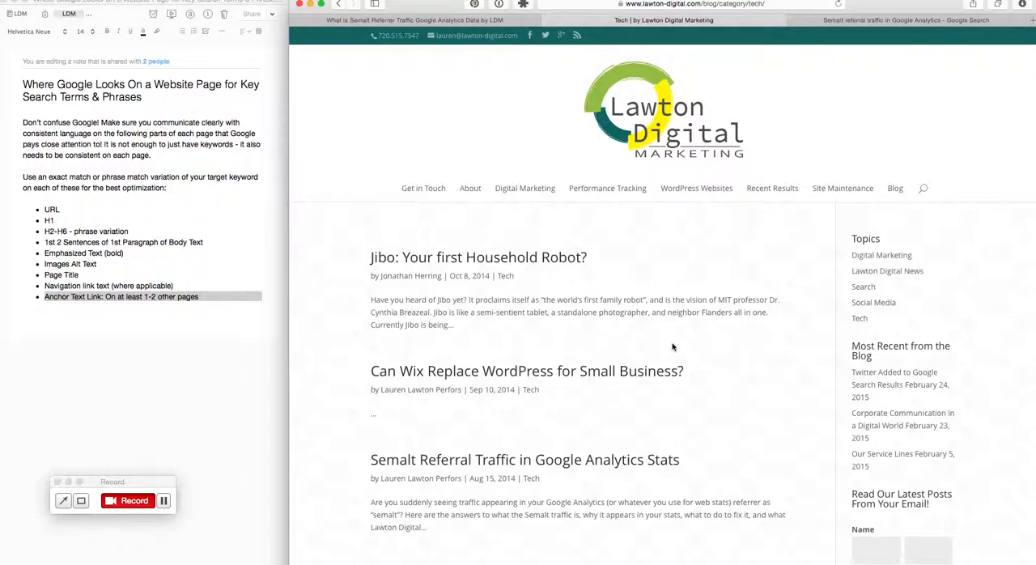
{"action": "scroll", "scroll_direction": "down", "scroll_amount": 3}
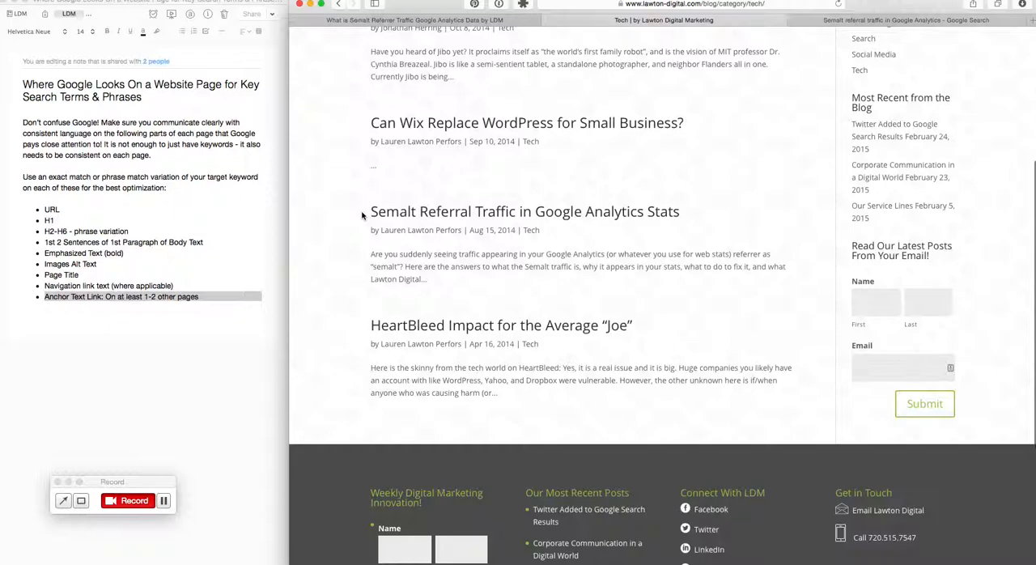
{"action": "double_click", "coordinate": [524, 211]}
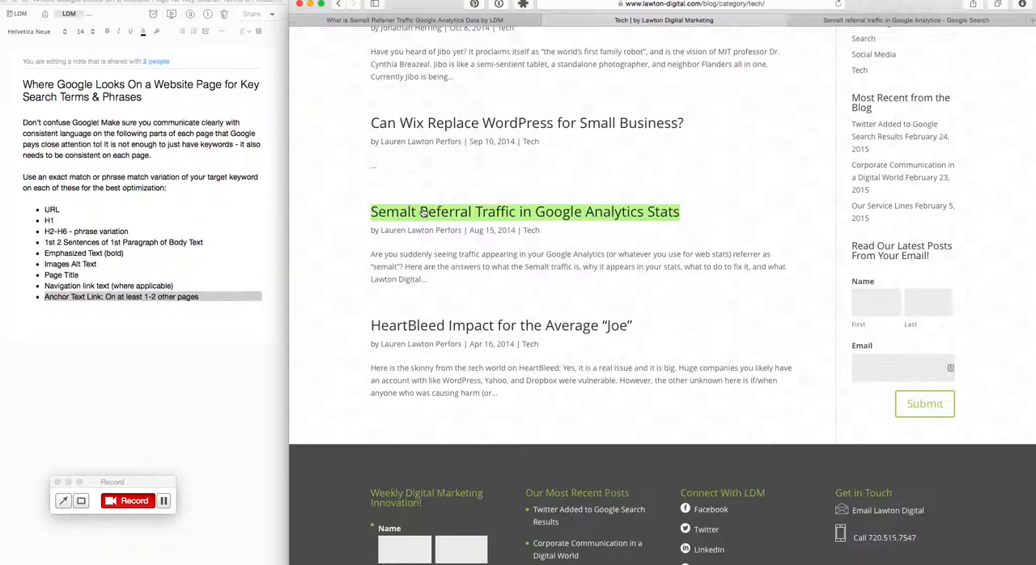
{"action": "mouse_move", "coordinate": [417, 224]}
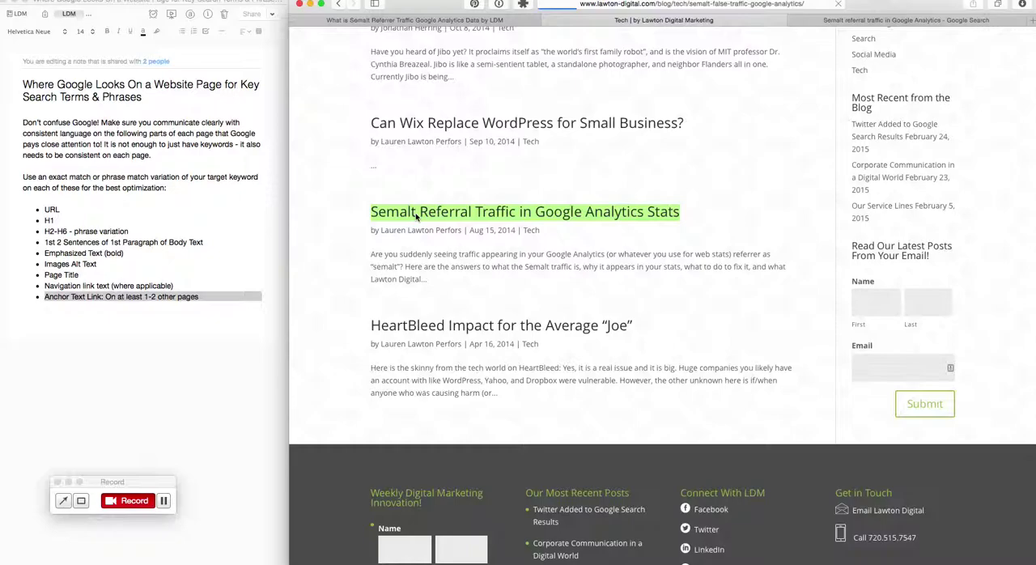
{"action": "left_click", "coordinate": [524, 211]}
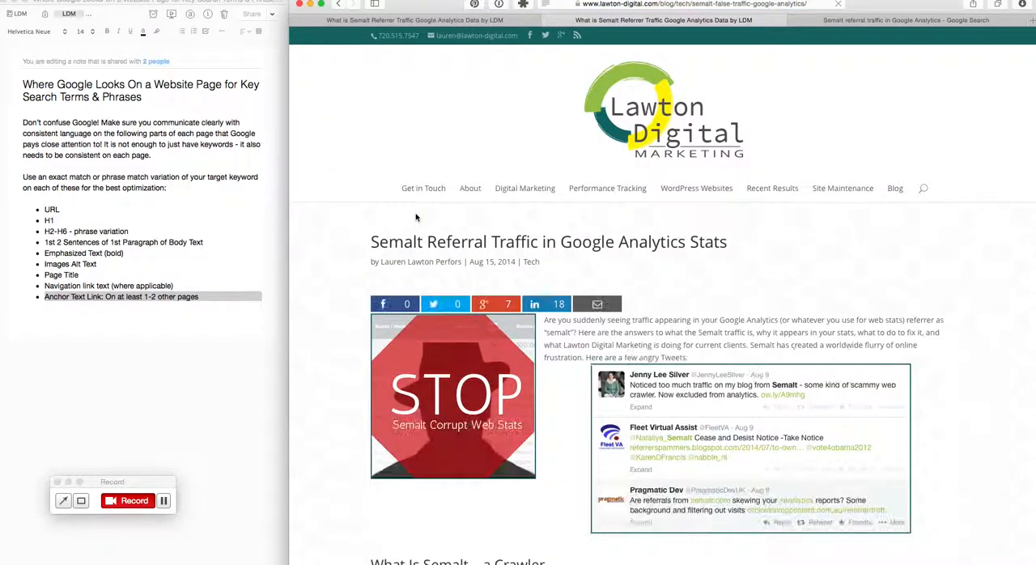